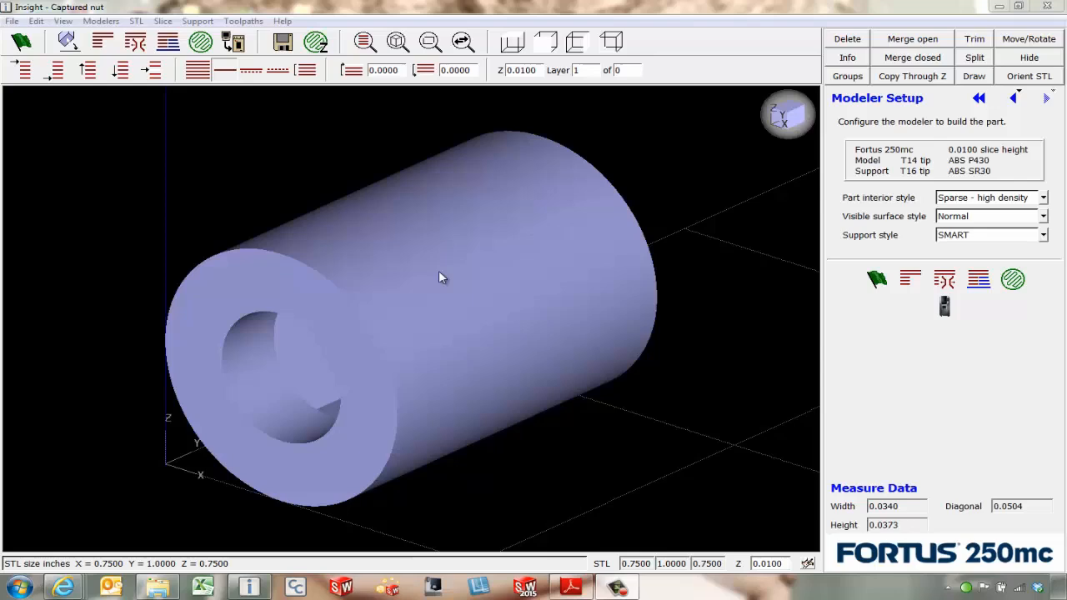
mouse_move(373, 331)
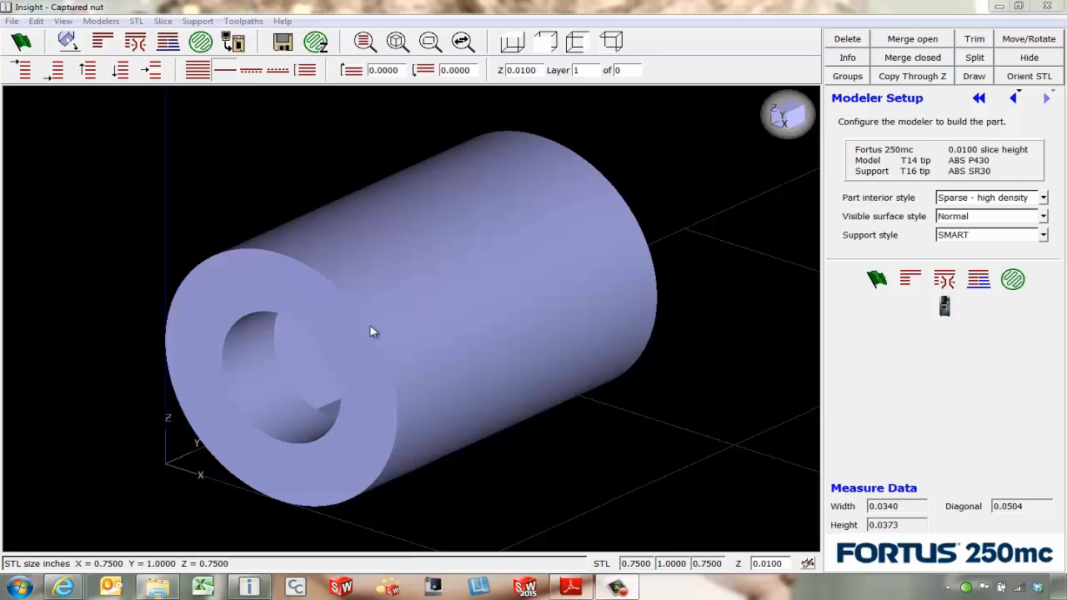
Orbit to the cavity end, then slice the nut into 110 layers with supports and toolpaths
left_click_drag(375, 334, 433, 322)
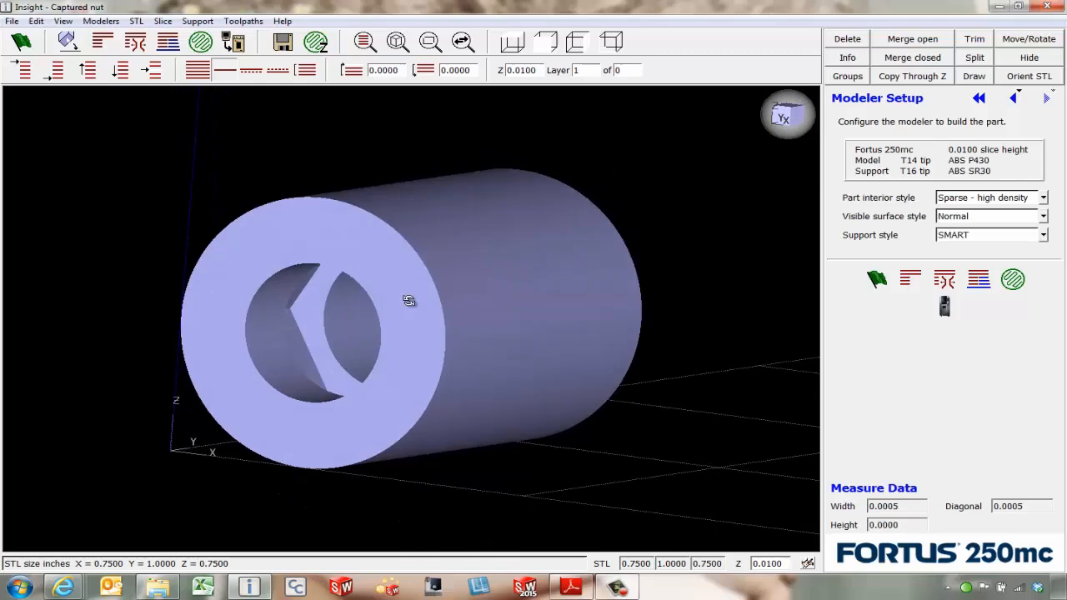
left_click_drag(408, 300, 421, 365)
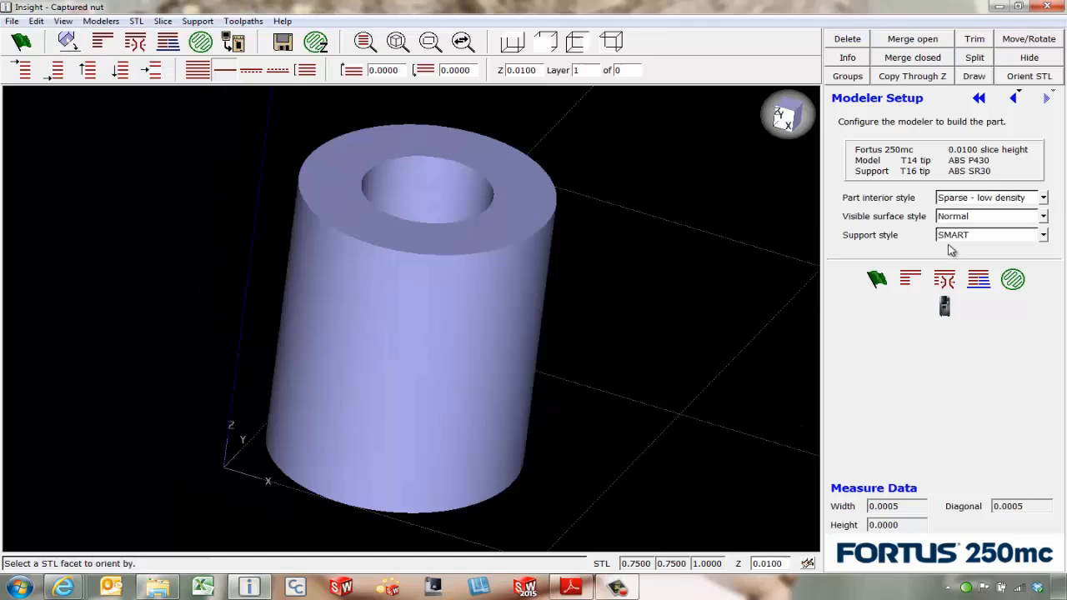
left_click(876, 279)
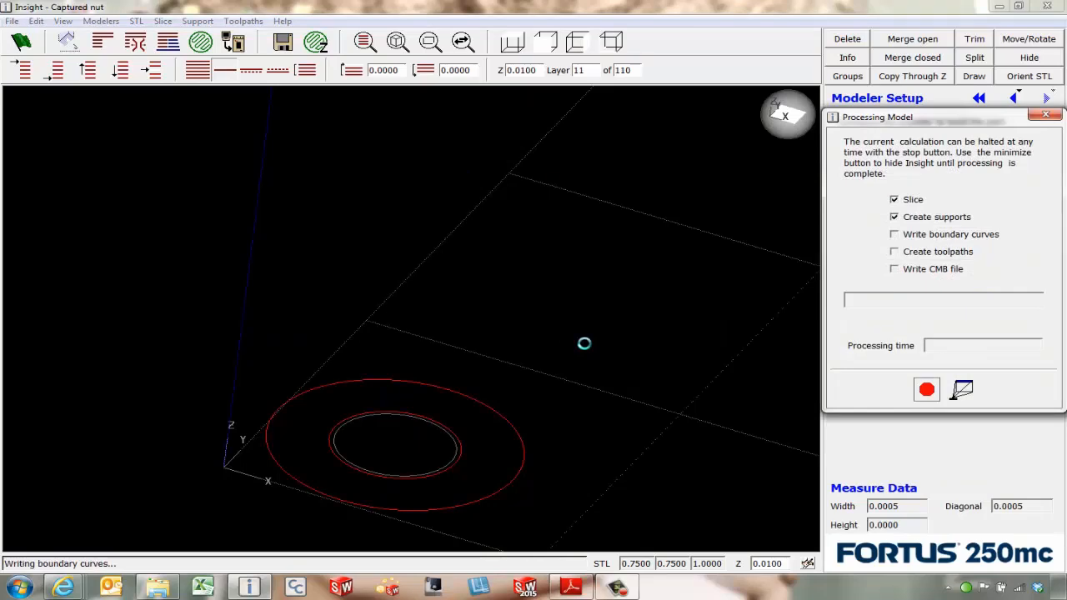
left_click(894, 235)
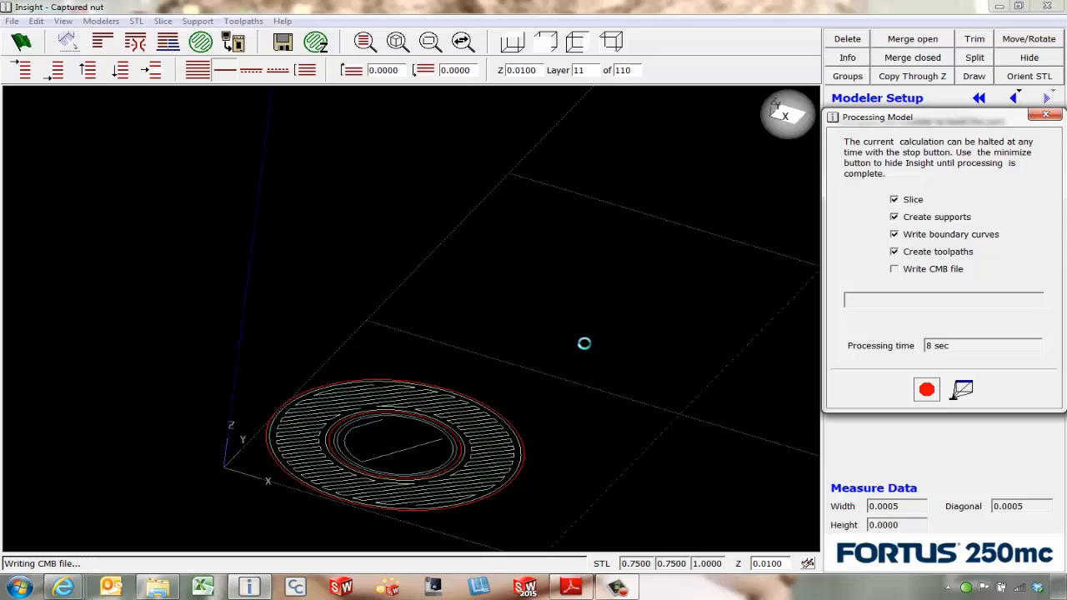
left_click(926, 389)
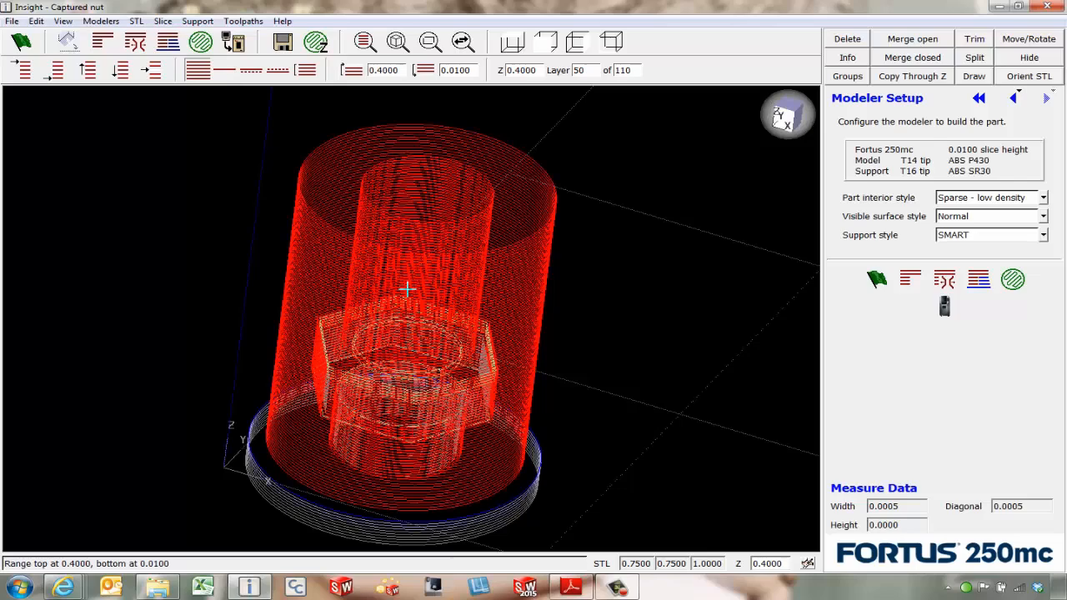
Switch to a top-down view of layer 50's hex cavity
left_click(309, 70)
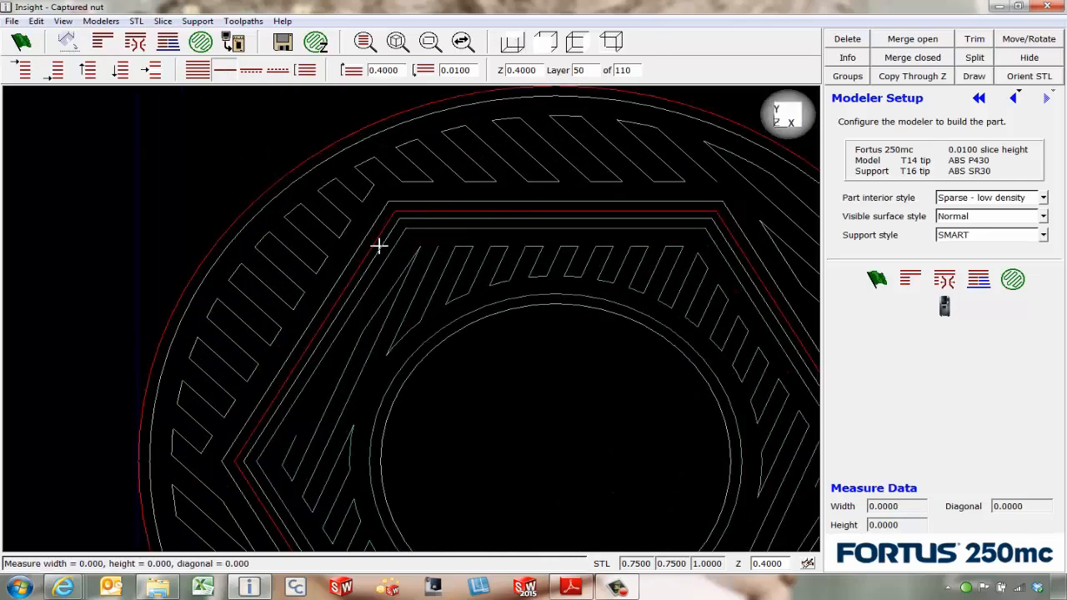
Box-select and delete the support curves inside layer 50's hex cavity using Edit > Delete
left_click(35, 21)
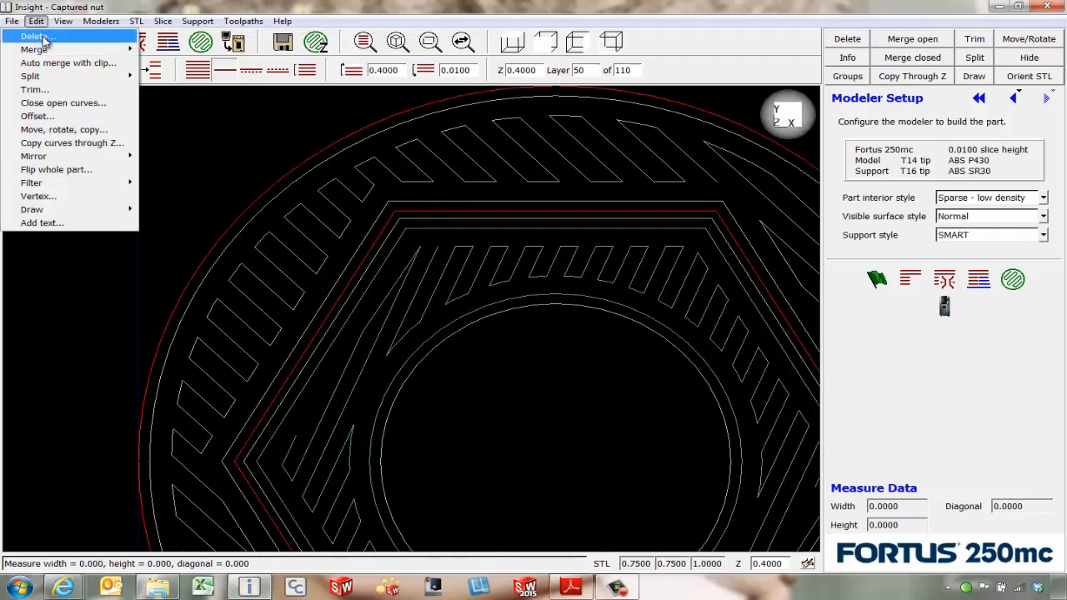
left_click(37, 36)
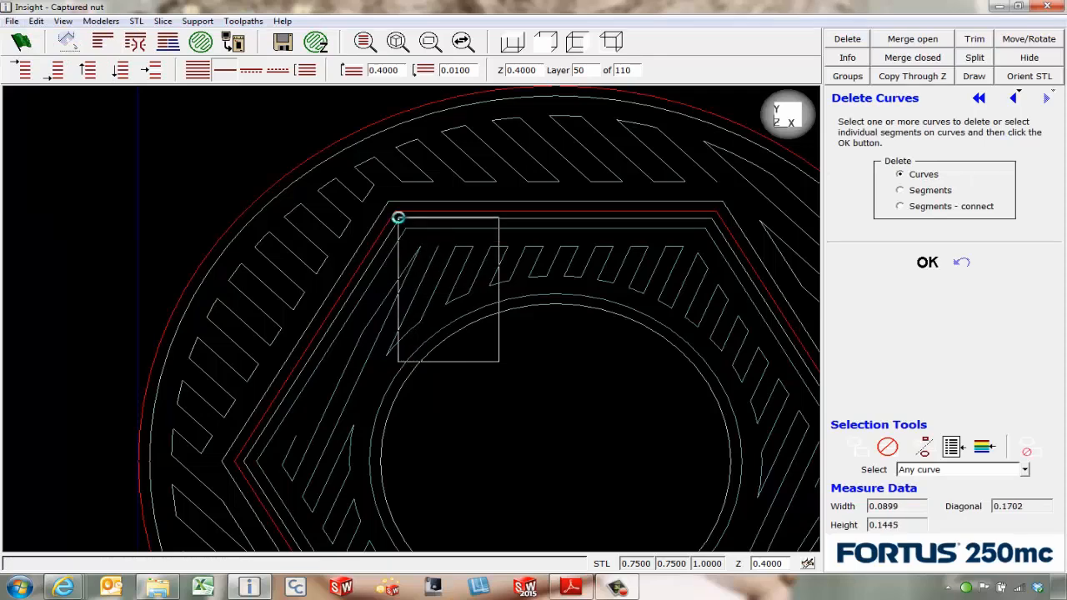
left_click_drag(398, 217, 498, 367)
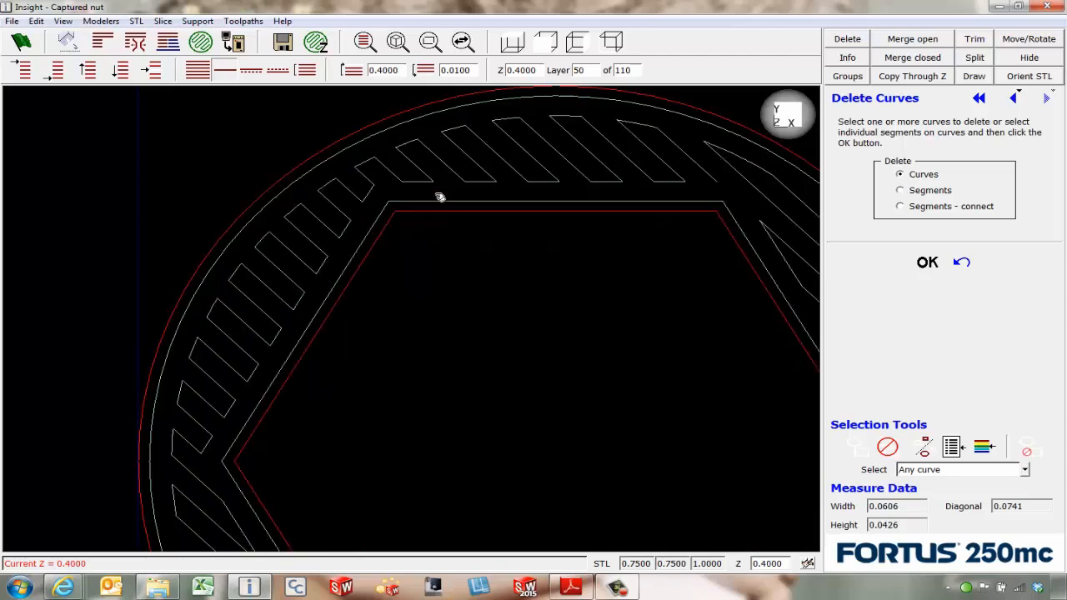
left_click(242, 20)
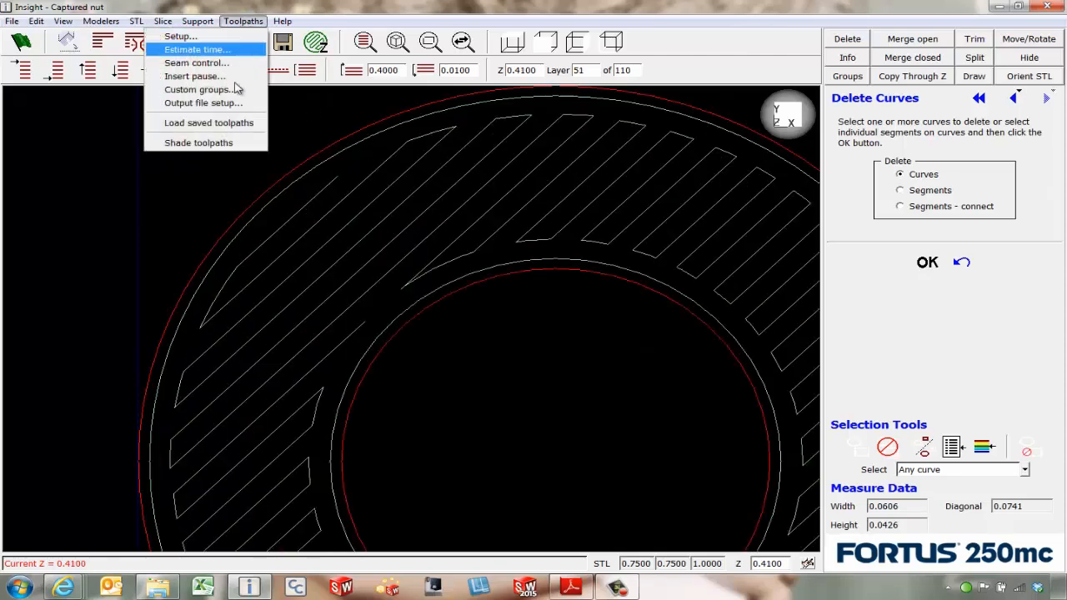
Insert a build pause at layer 51 from the Toolpaths menu
left_click(194, 76)
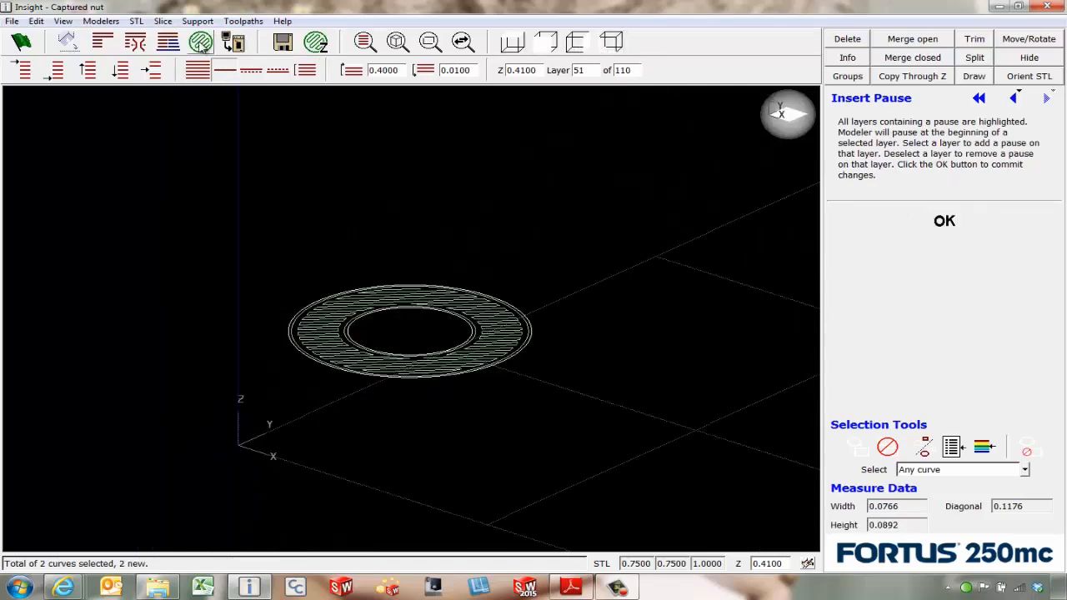
left_click(943, 220)
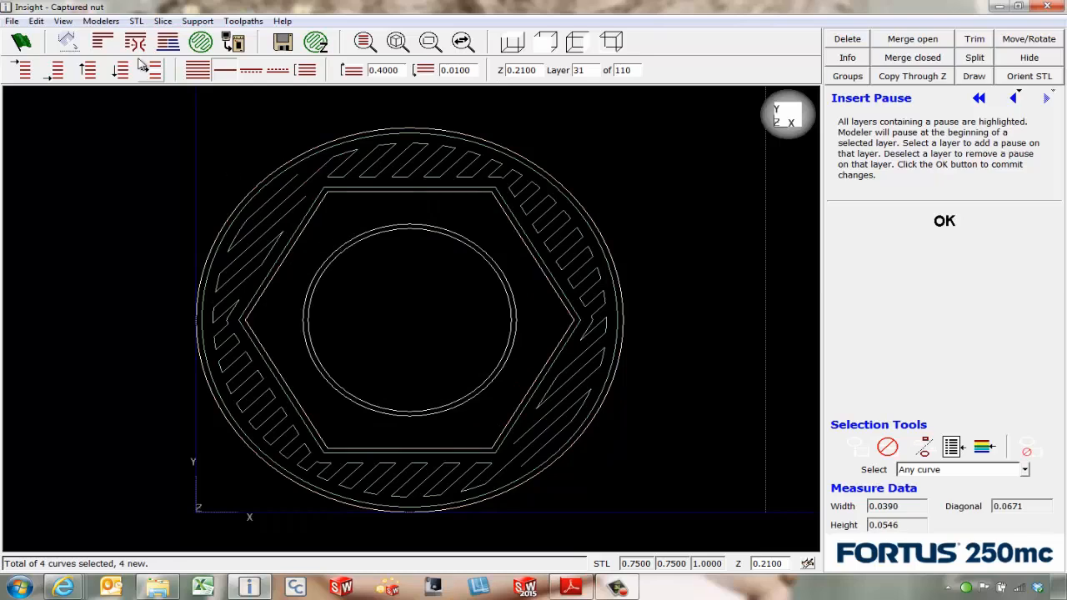
Start Edit > Delete again to remove more toolpath curves
left_click(35, 20)
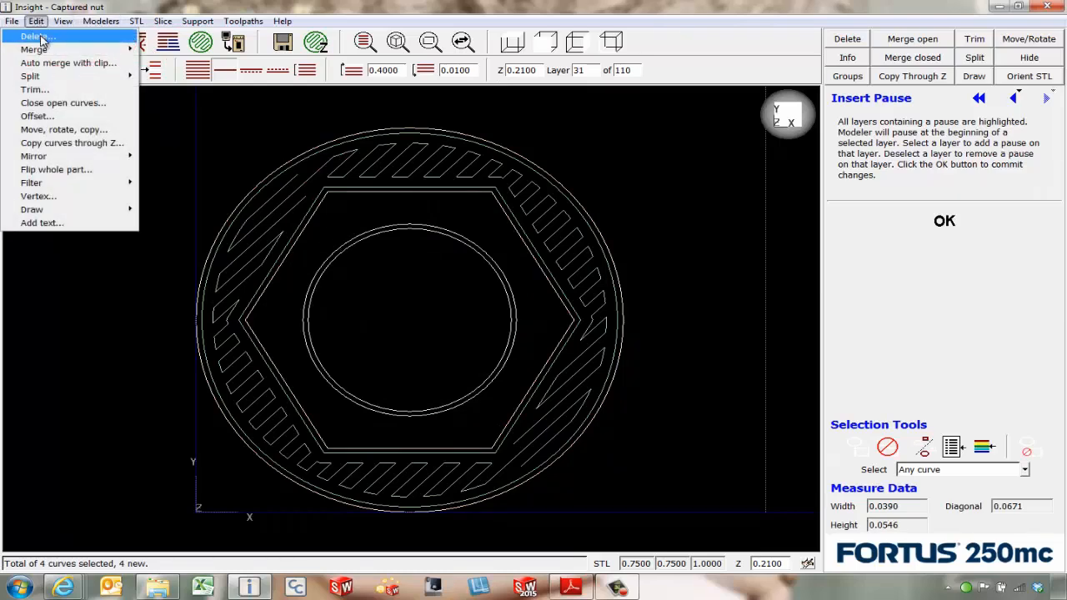
left_click(37, 36)
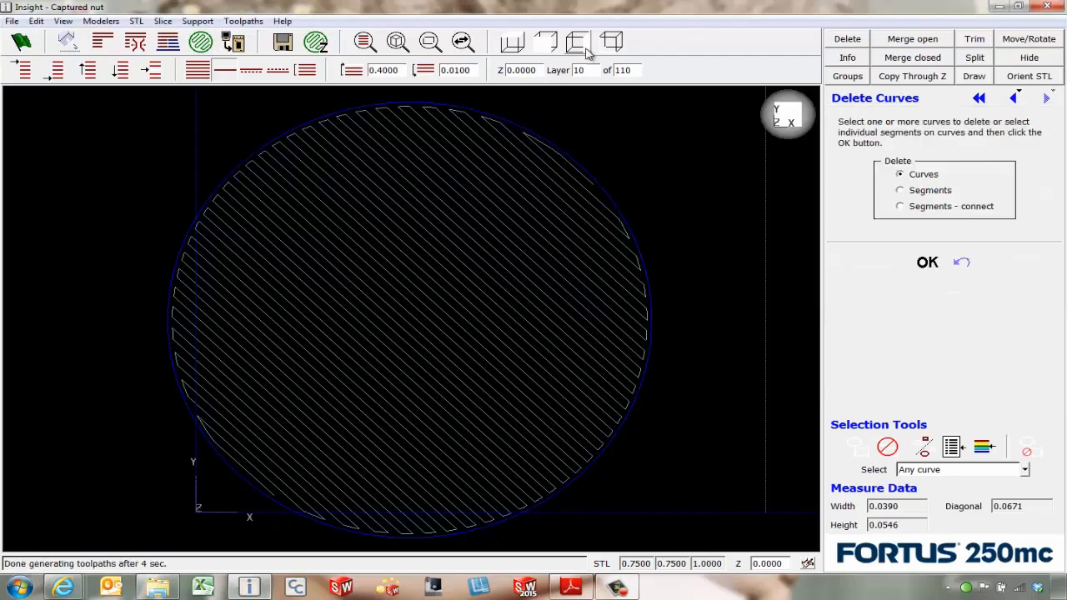
Show the captured nut's full toolpath stack in the isometric 3D view
left_click(611, 42)
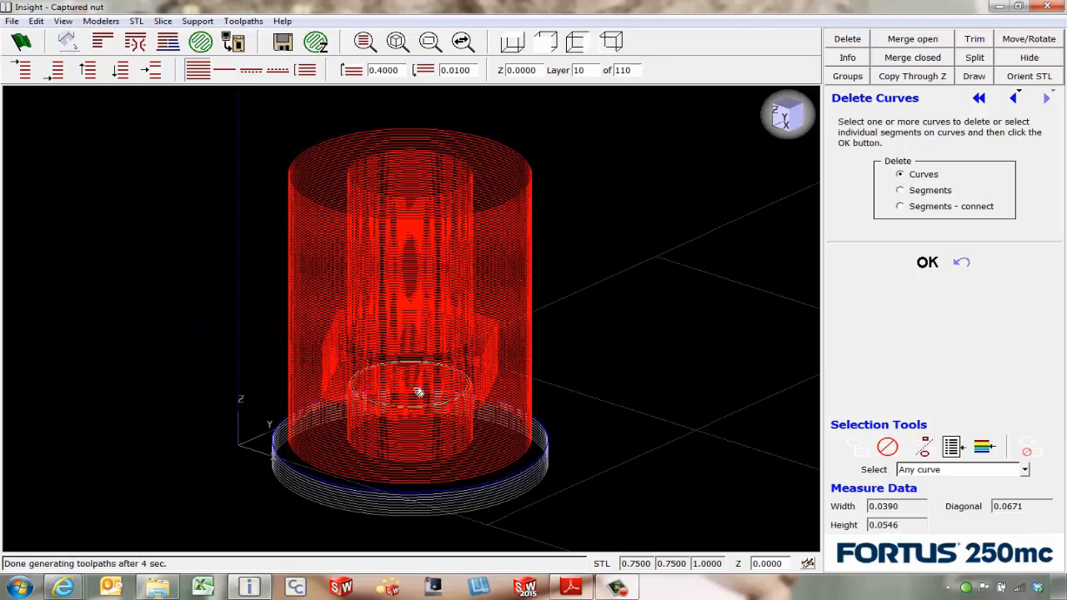
mouse_move(451, 243)
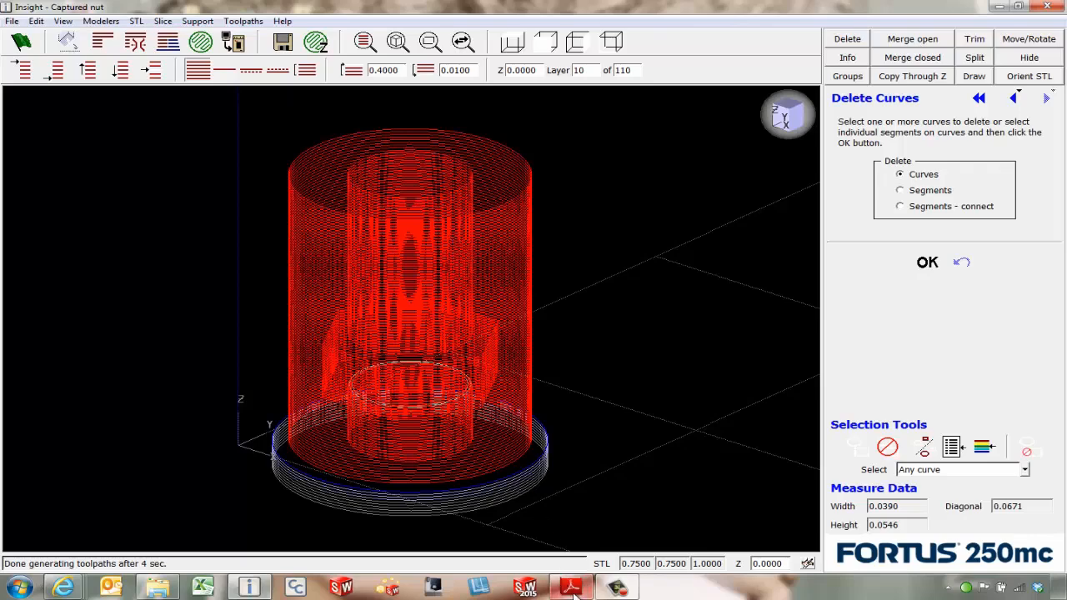
Read the metal-inserts PDF to page 2, highlighting 'Plastic adheres' and 'PPG's Acryli-Clean DX 330'
left_click(586, 586)
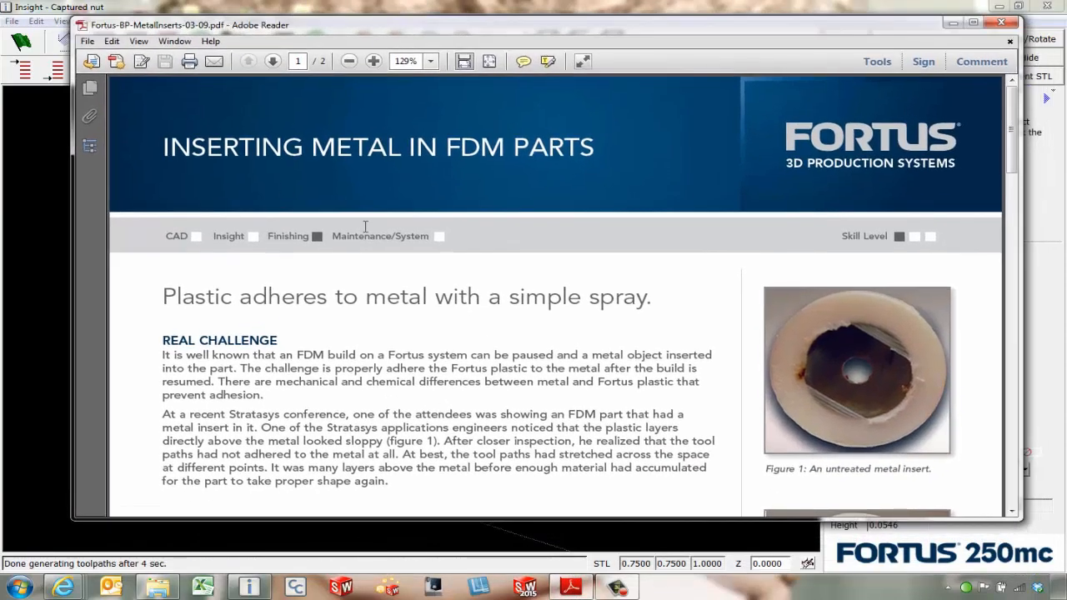
mouse_move(389, 354)
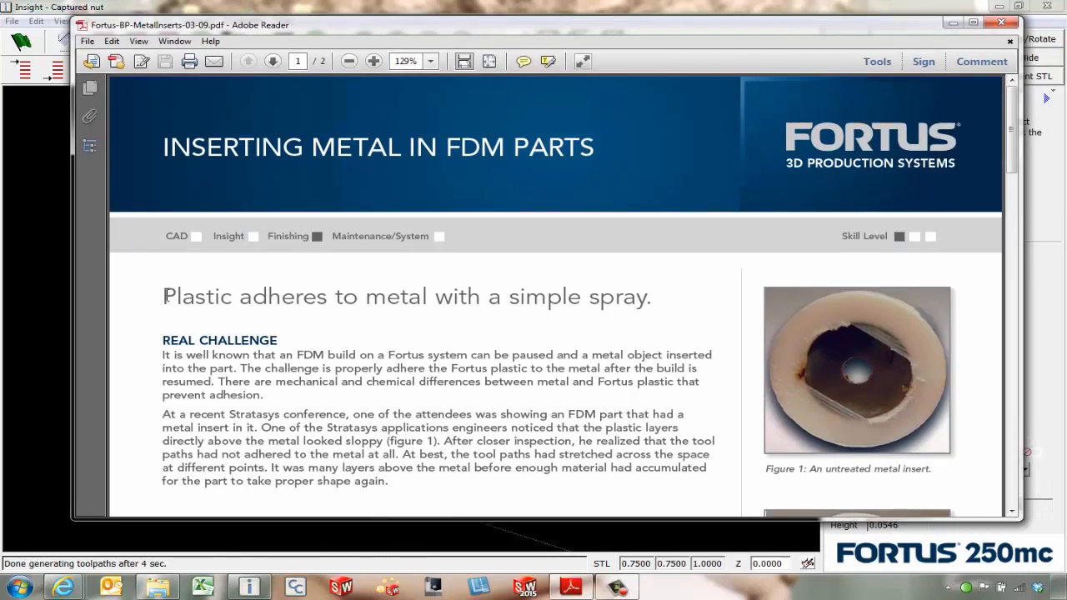
double_click(200, 297)
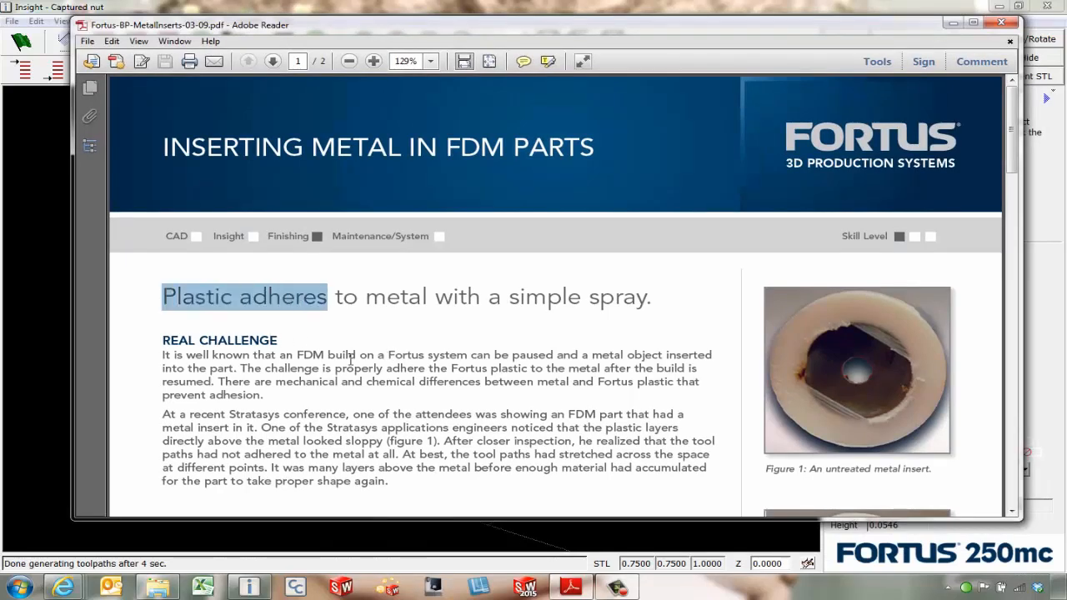
scroll("down", 3)
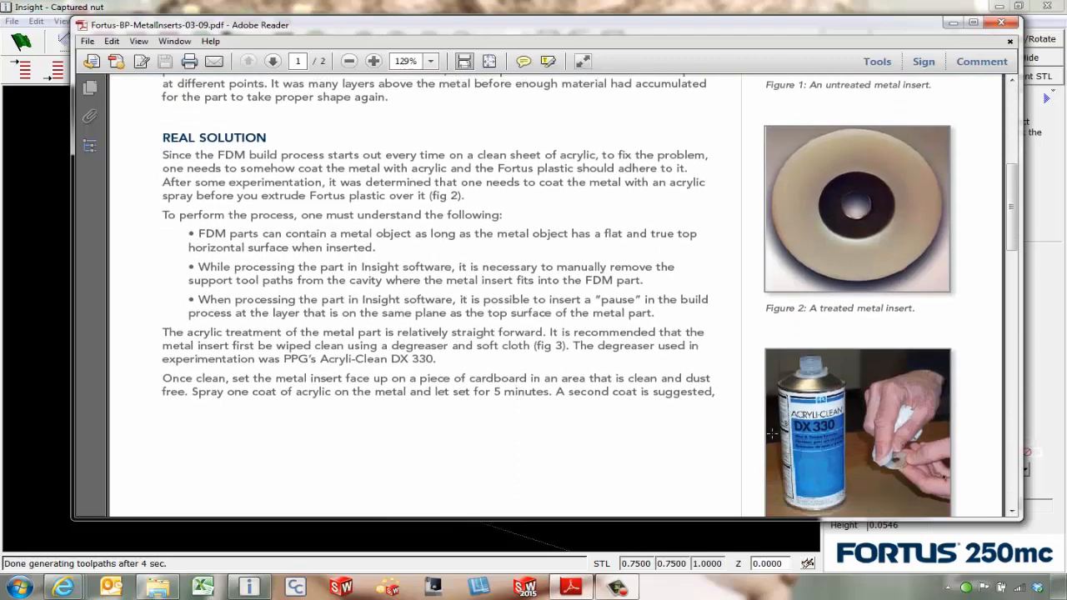
left_click_drag(306, 359, 409, 358)
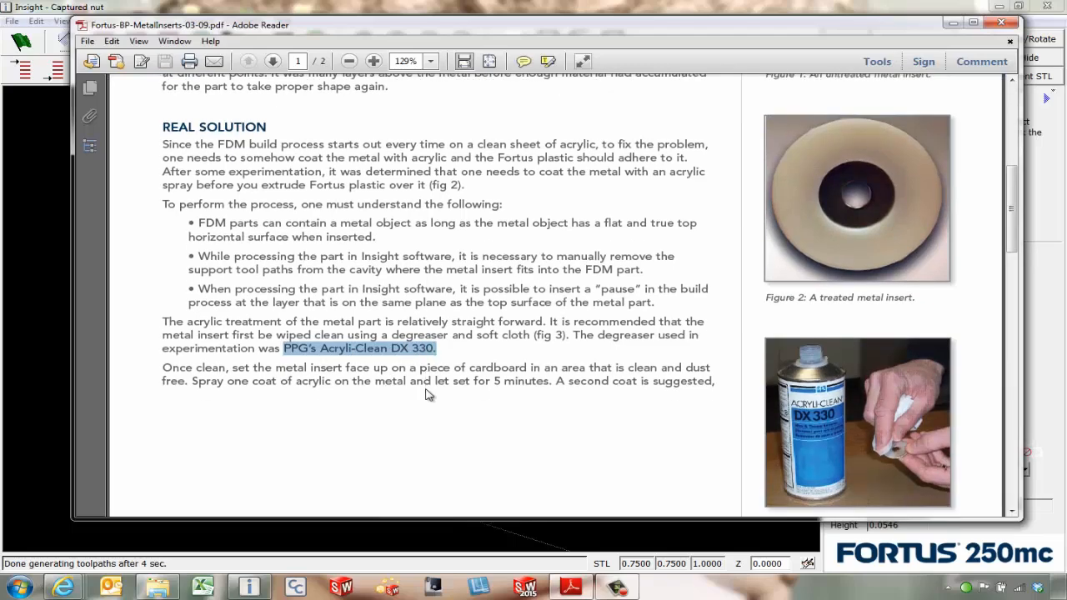
left_click(272, 60)
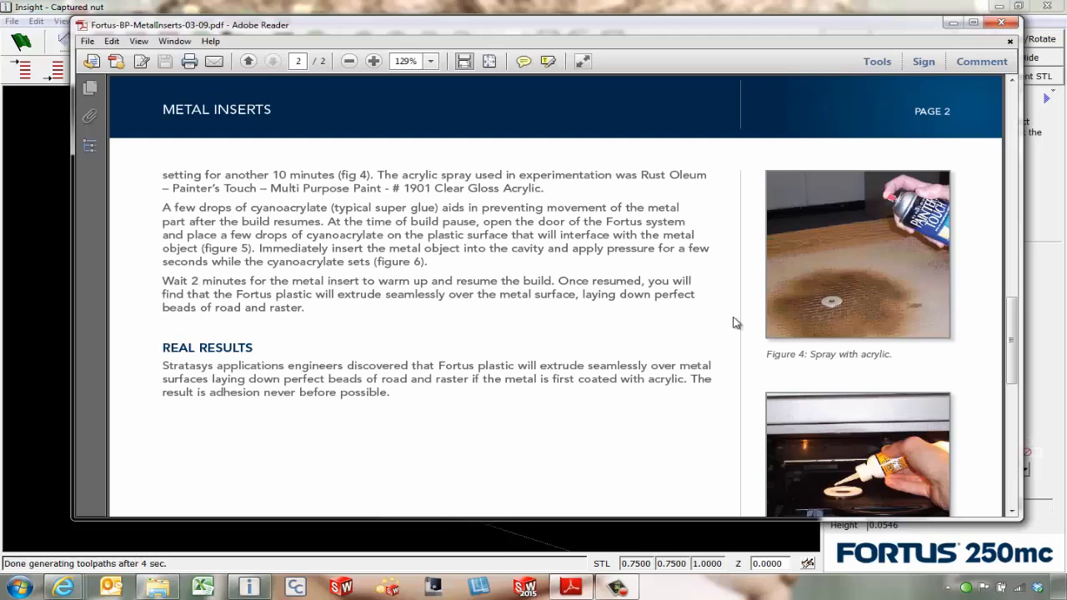
mouse_move(628, 323)
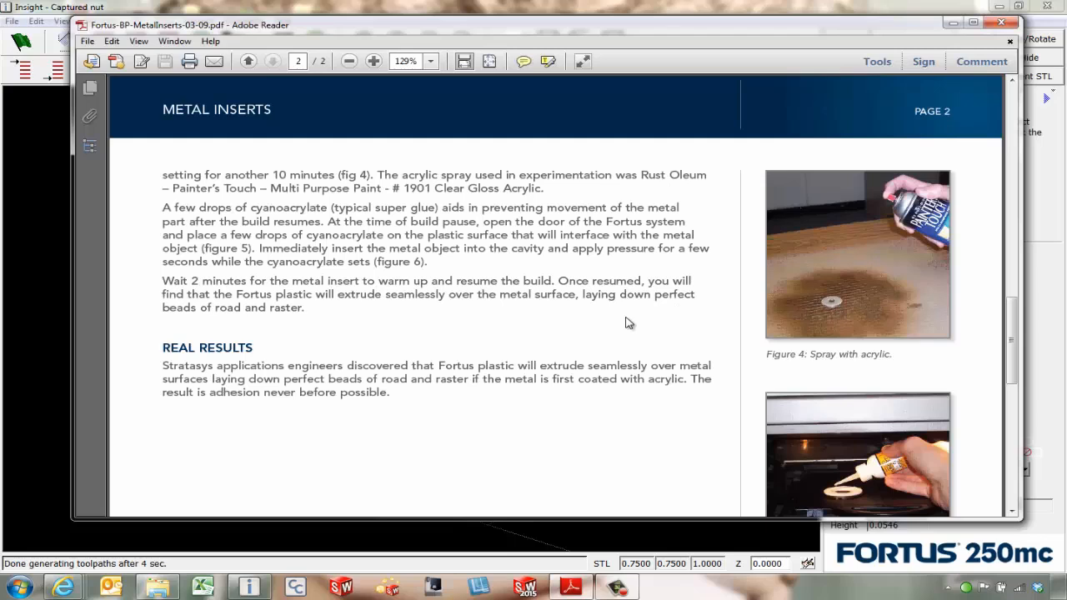
mouse_move(563, 339)
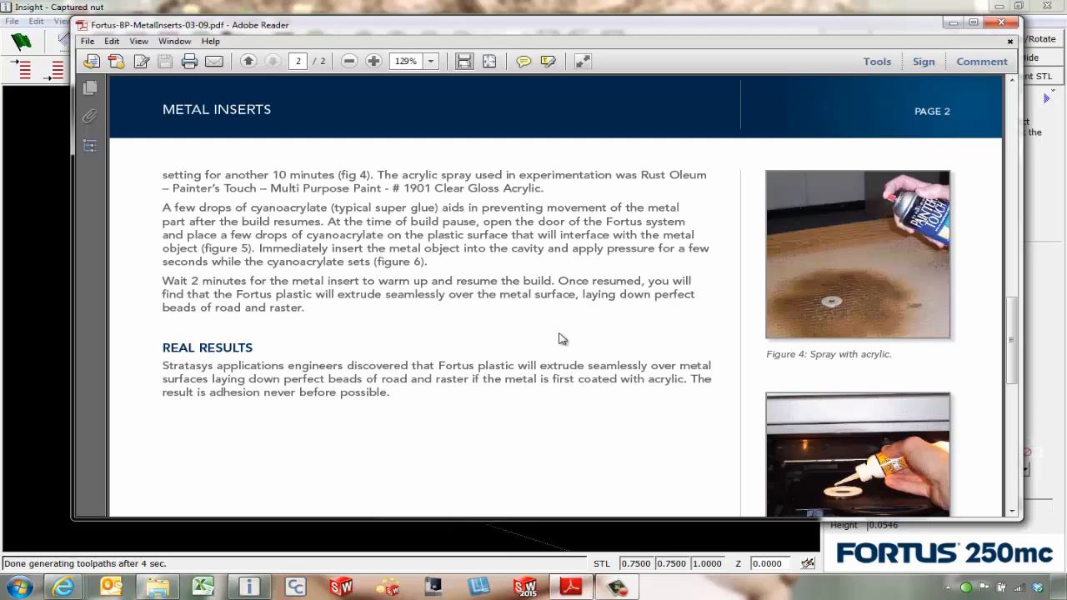
mouse_move(573, 433)
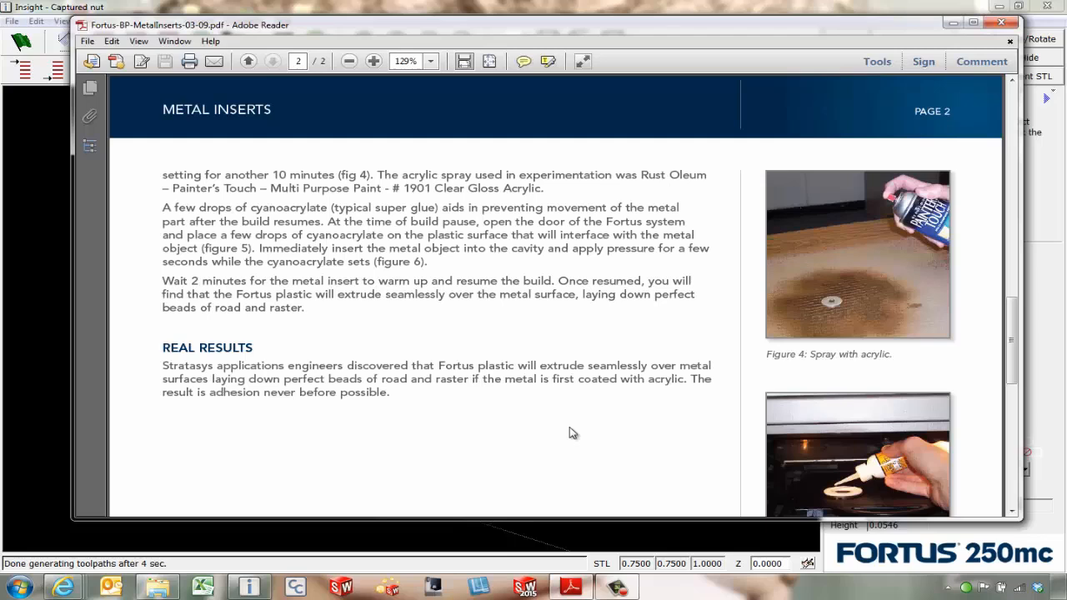
mouse_move(472, 427)
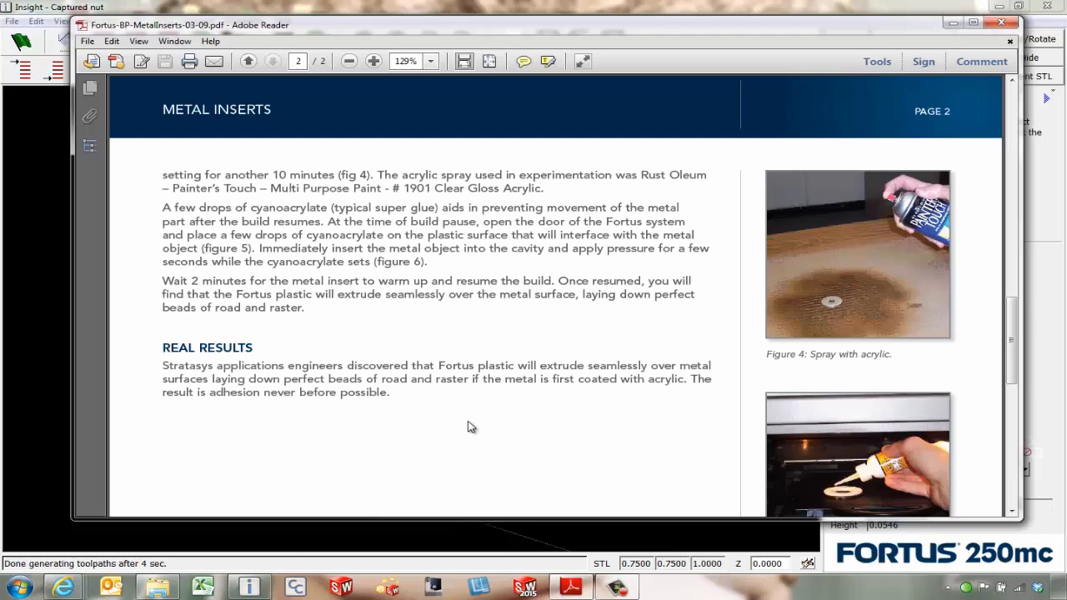